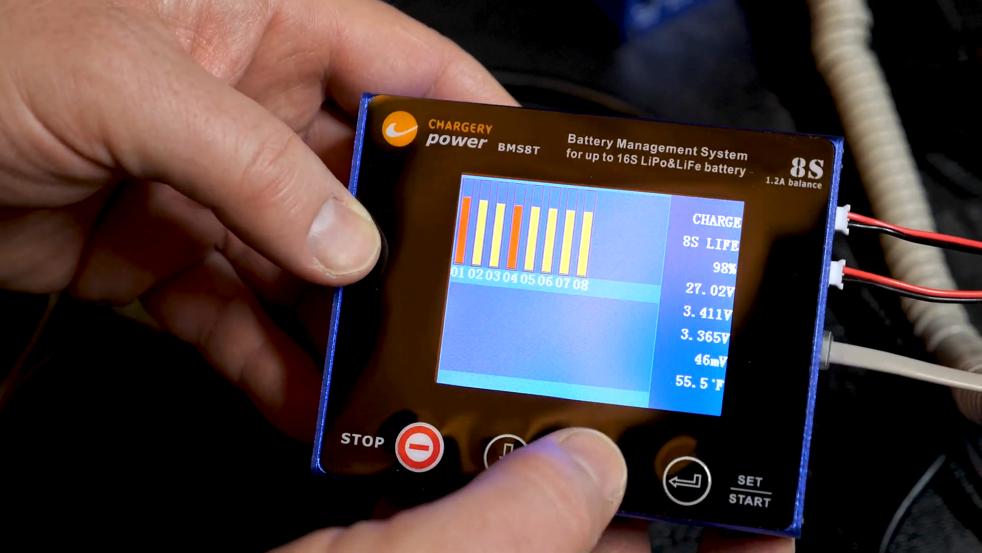
Step: Switch from the cell balance bars to the summary screen showing 1.0A, 87.64Wh, SOC 98%
{"action": "left_click", "coordinate": [507, 450]}
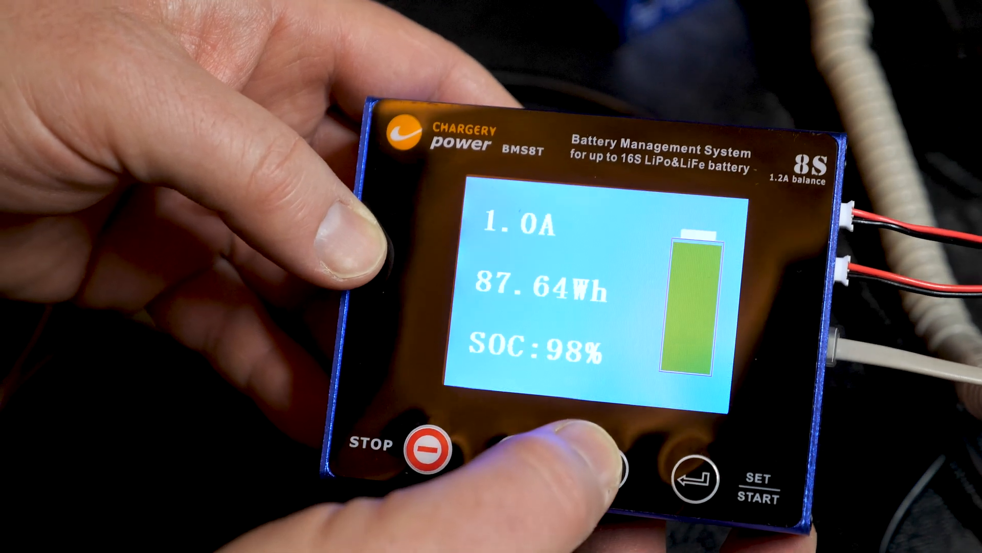